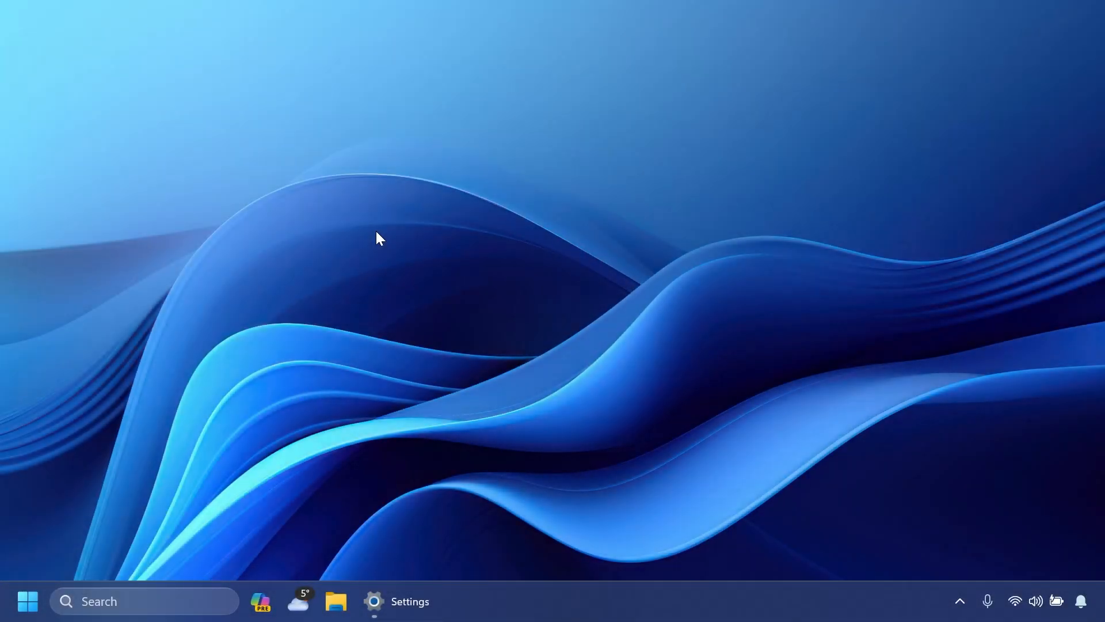
mouse_move(380, 346)
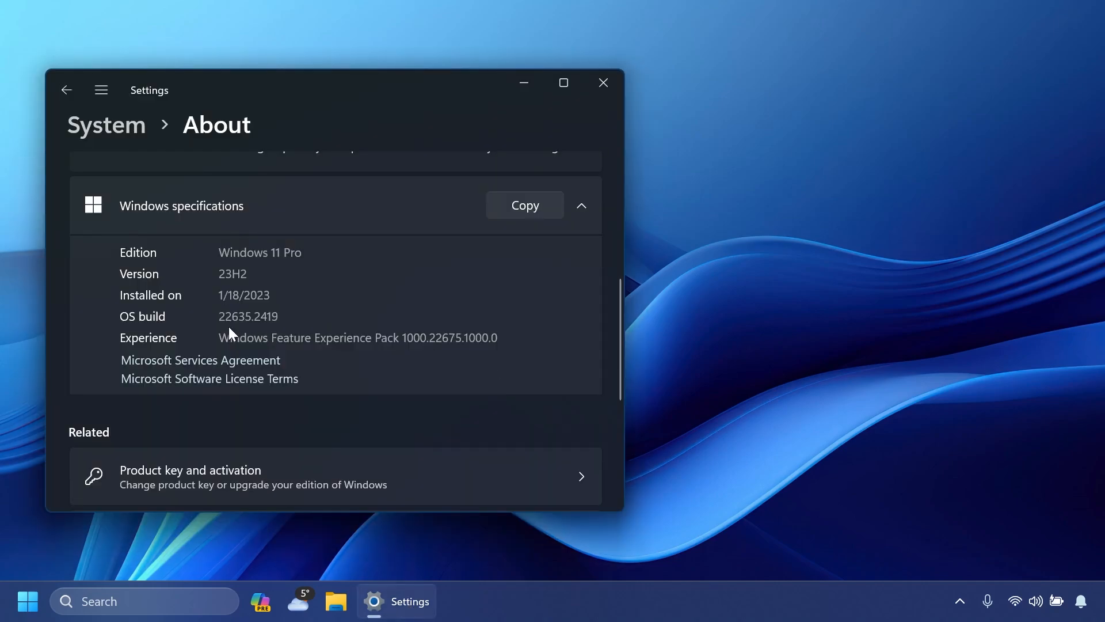
mouse_move(338, 310)
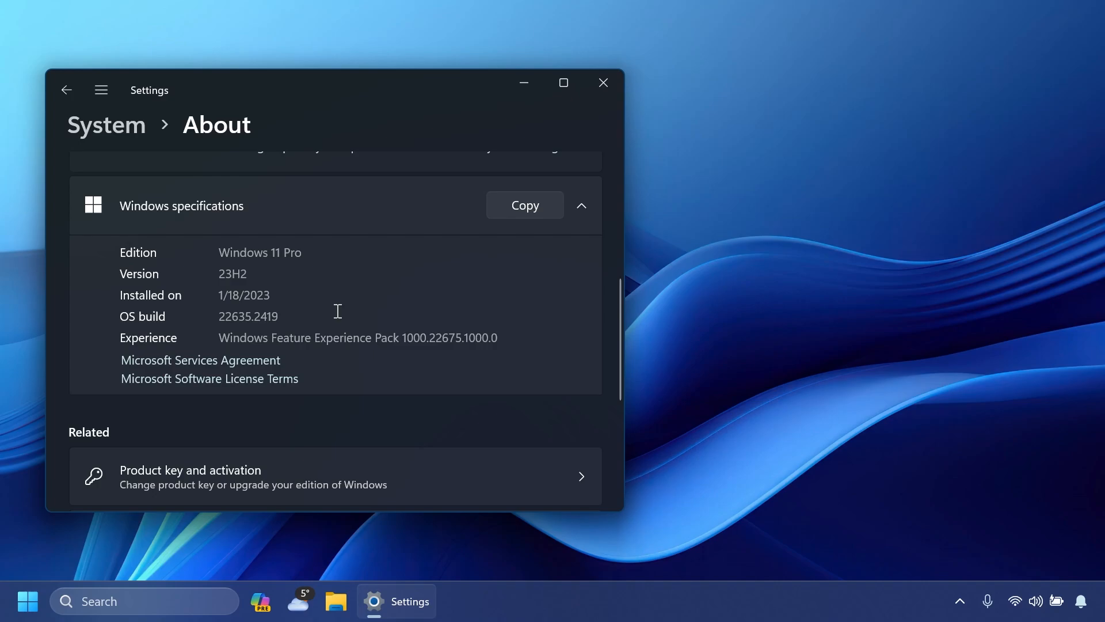
- Bring up the Windows search panel from the taskbar after leaving Settings
click(604, 83)
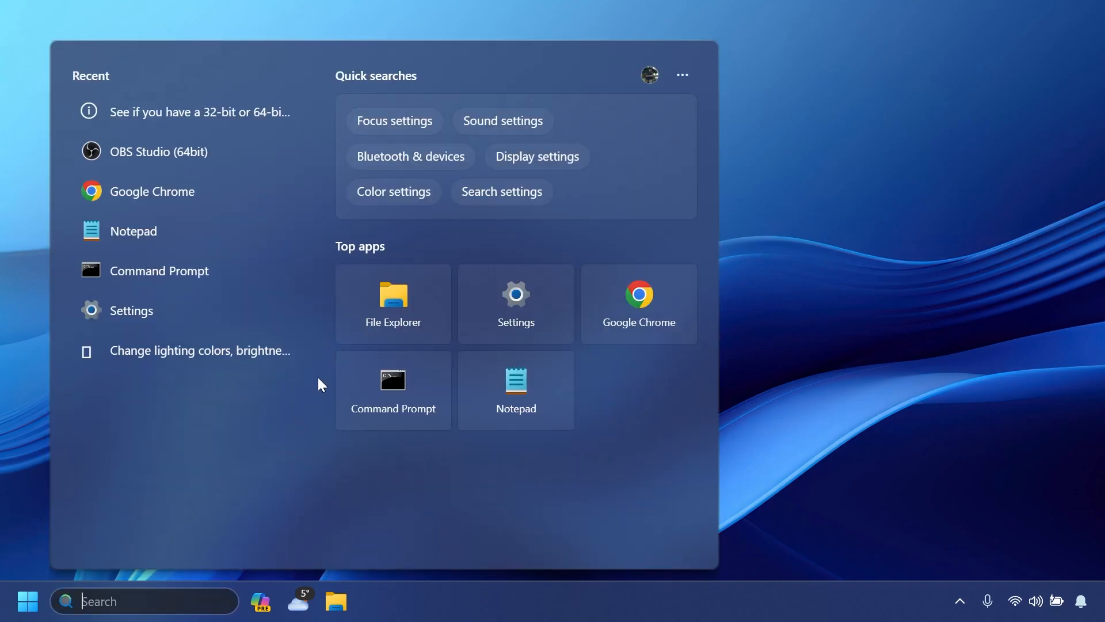
- View the Windows Update page showing up to date, then close Settings
click(516, 303)
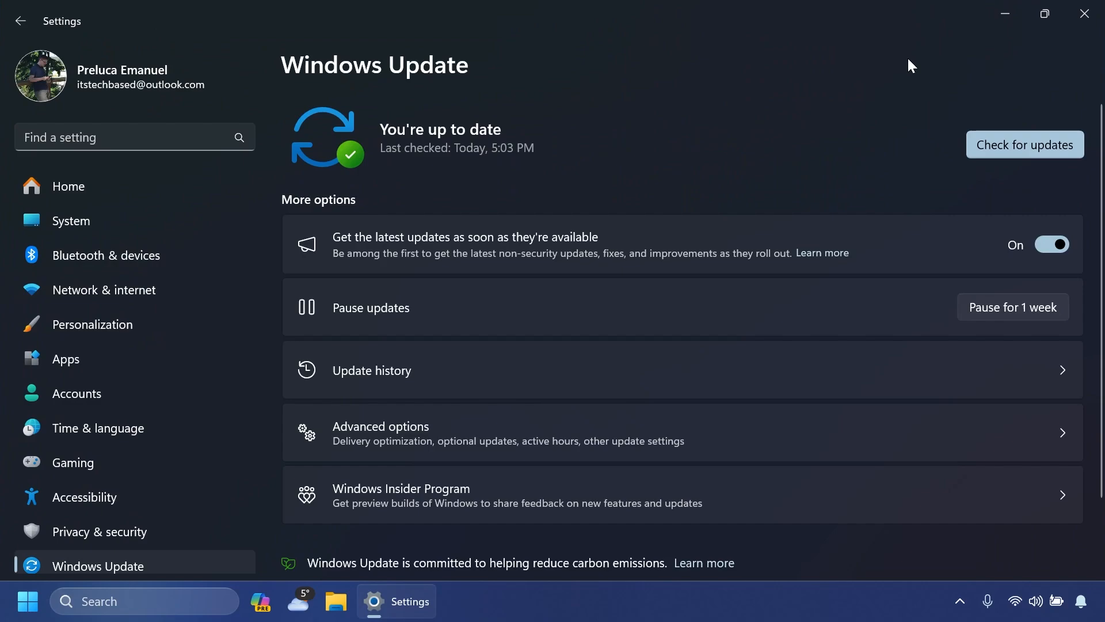
mouse_move(508, 270)
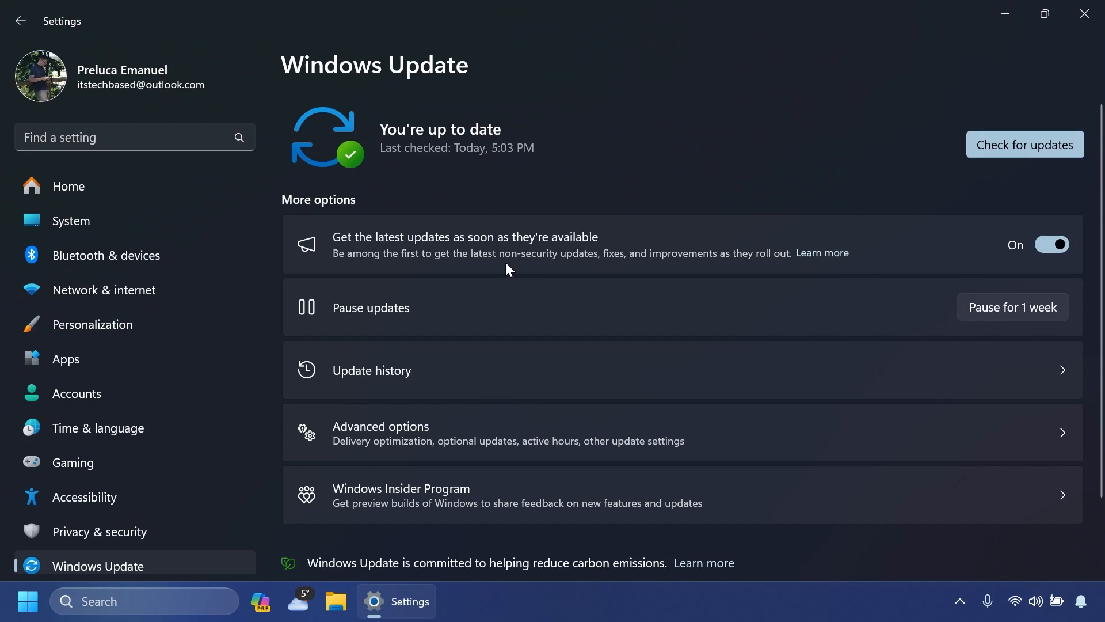
mouse_move(576, 249)
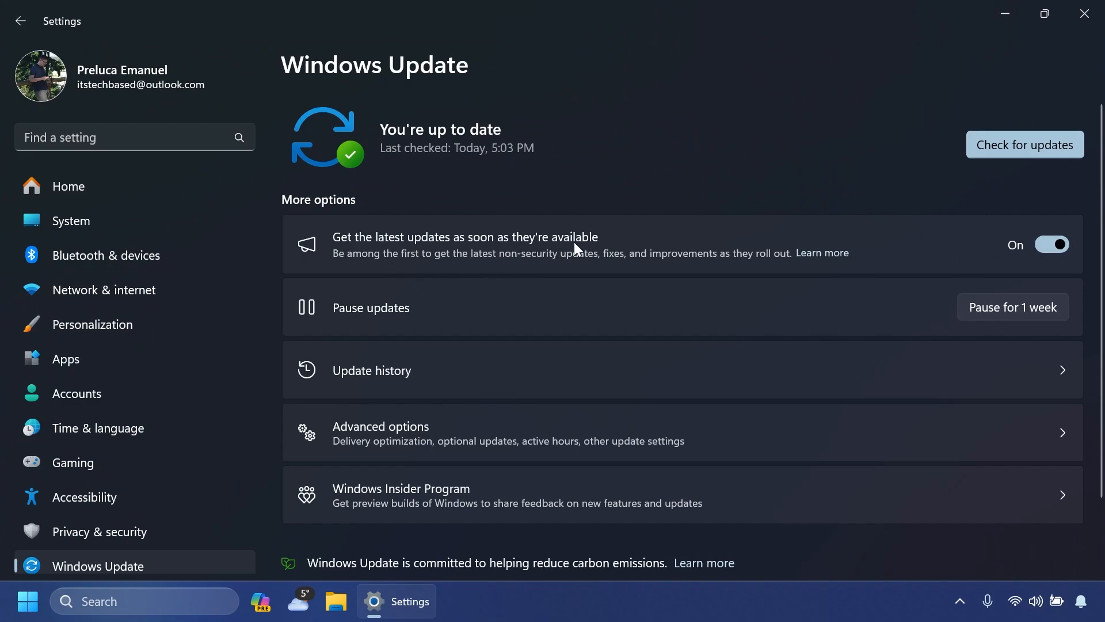
click(1084, 14)
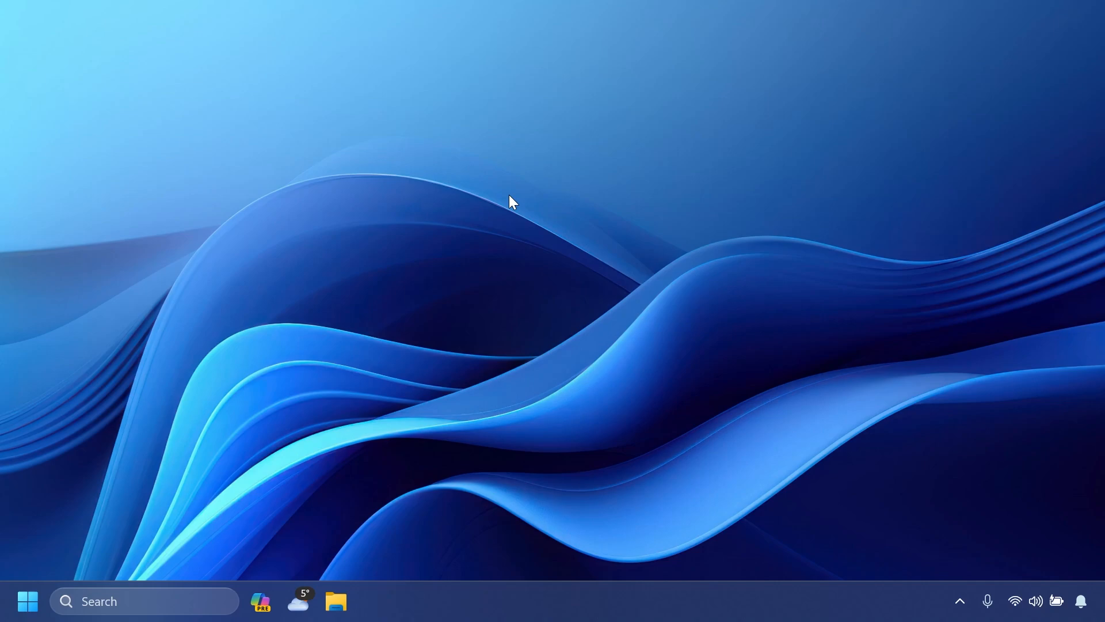
mouse_move(272, 584)
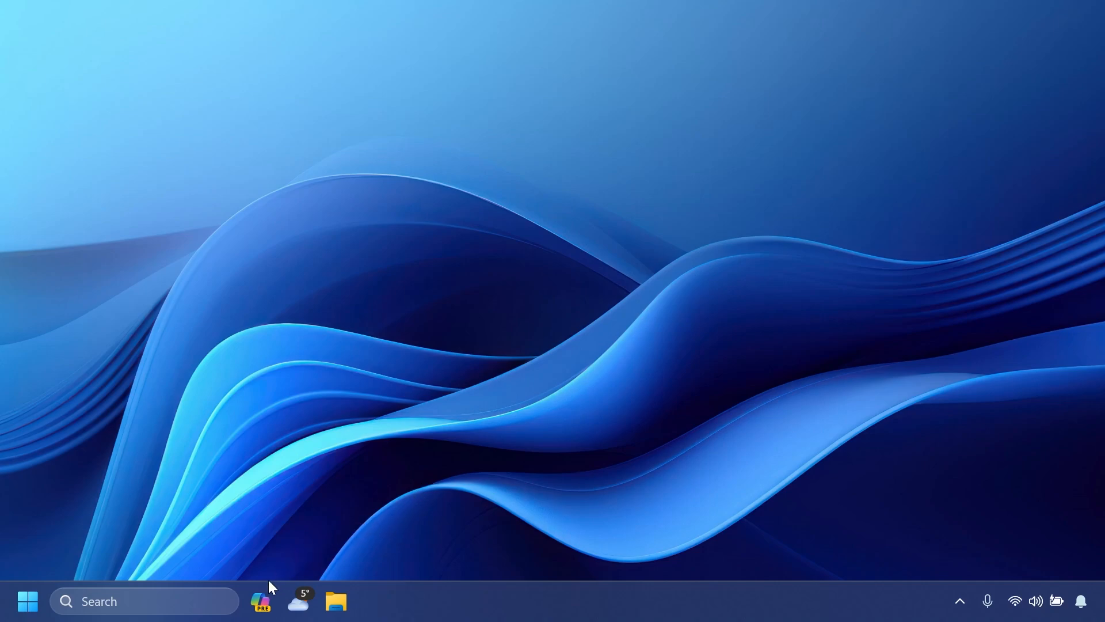
mouse_move(304, 543)
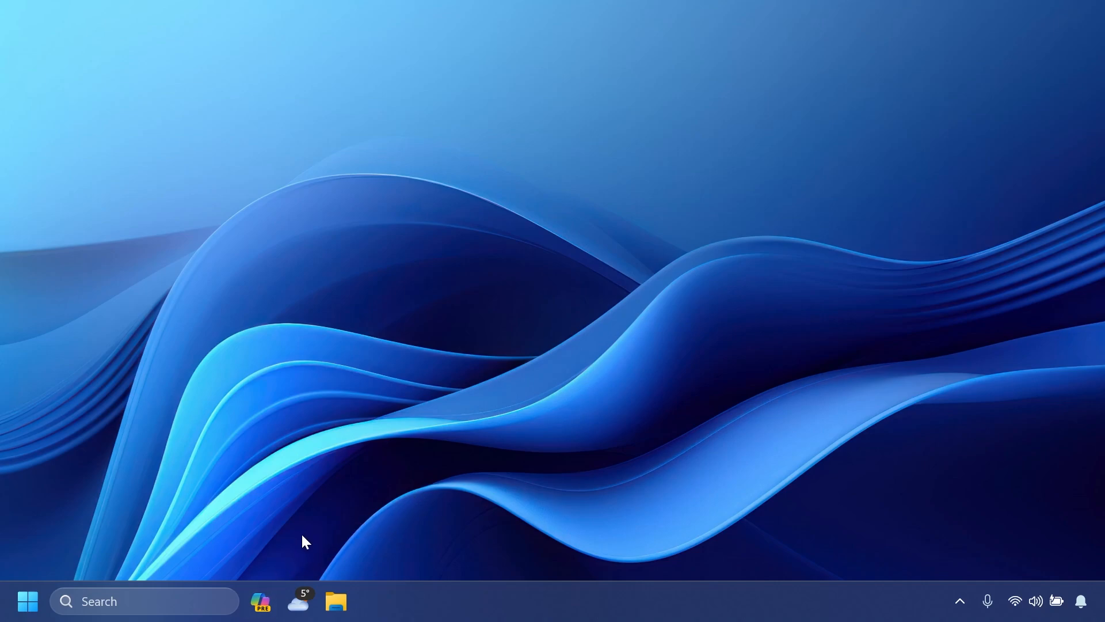
mouse_move(309, 562)
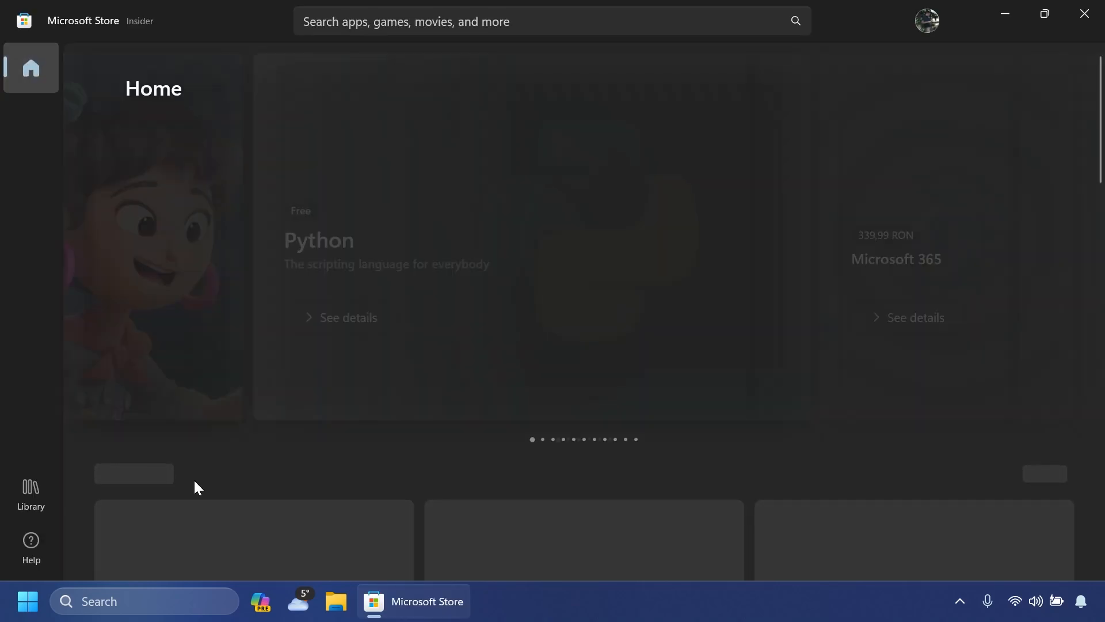
- Show the Store Library's installed apps and Updates & downloads with Get updates
click(30, 491)
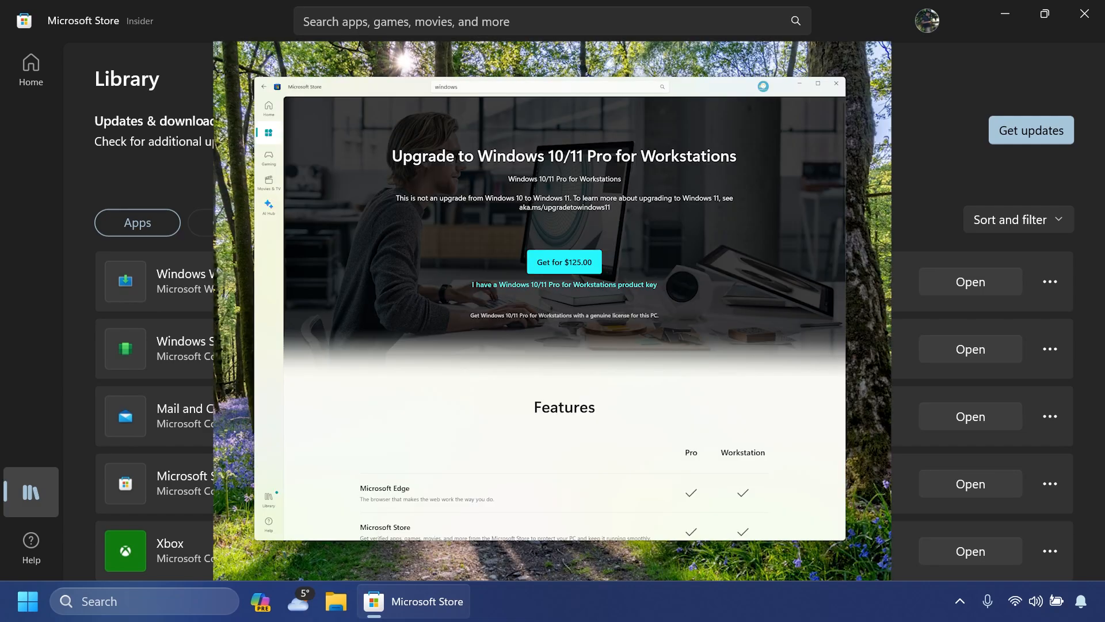
click(1030, 129)
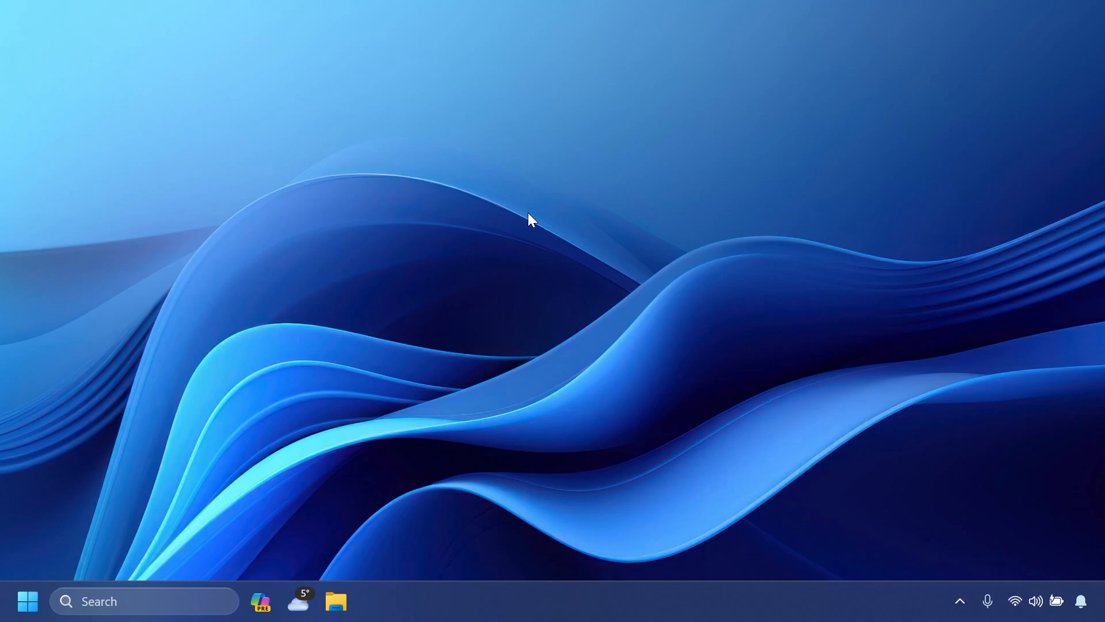
mouse_move(497, 222)
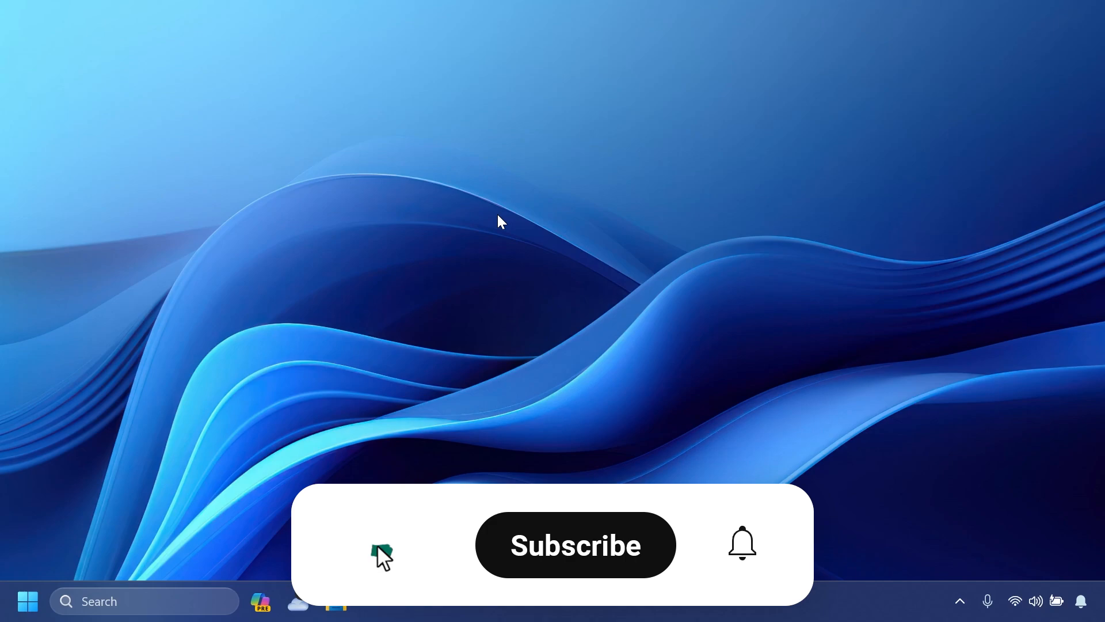
click(576, 545)
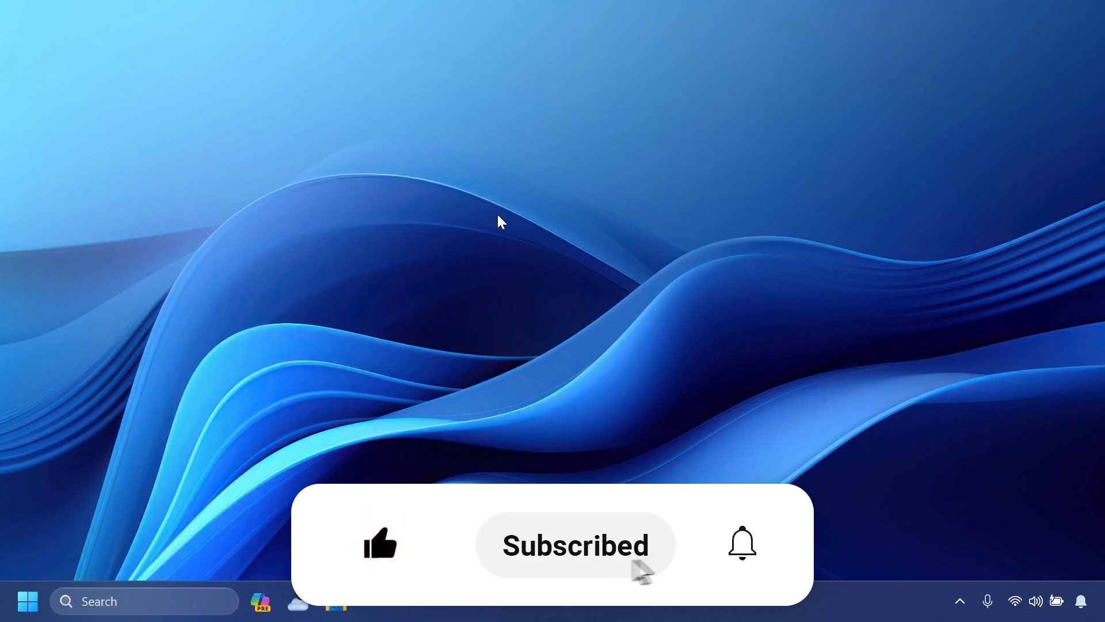